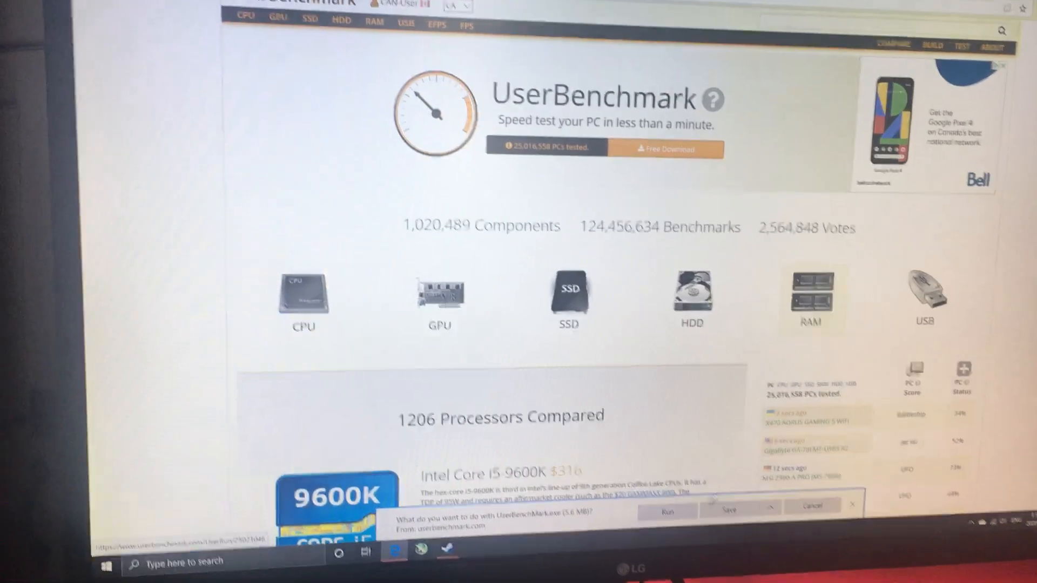
click(666, 509)
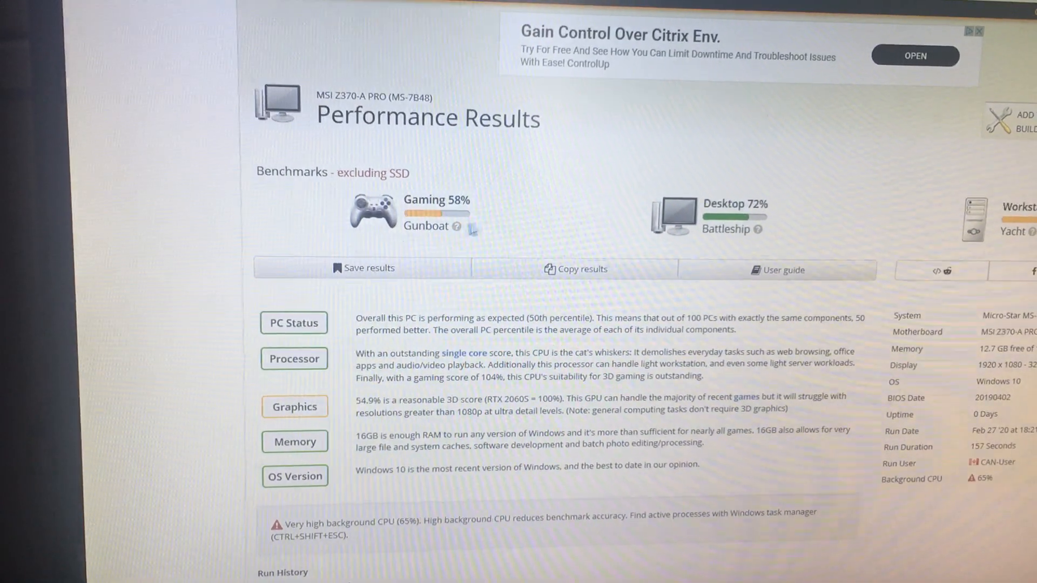
scroll(down, 3)
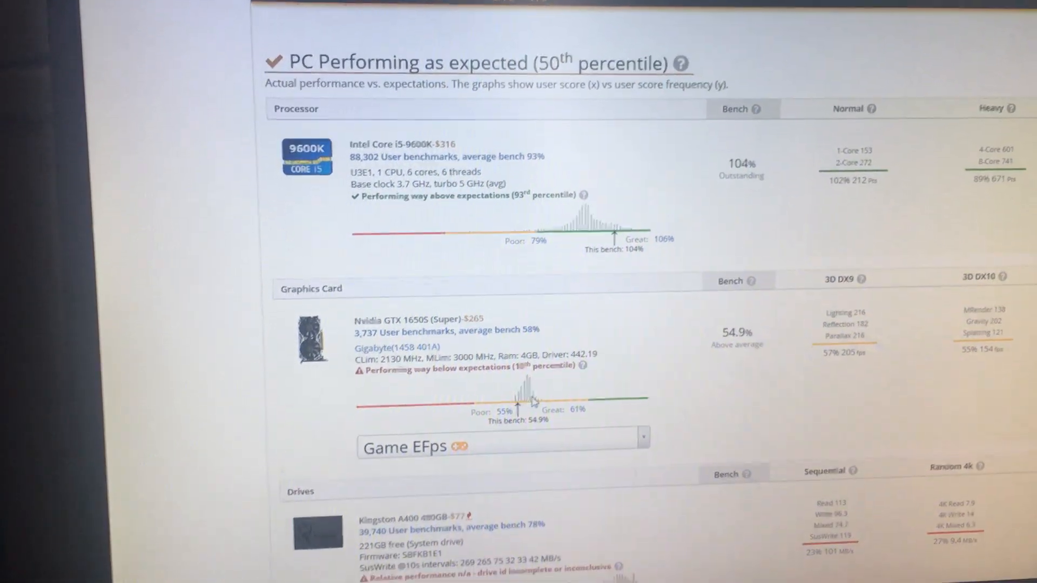
scroll(up, 3)
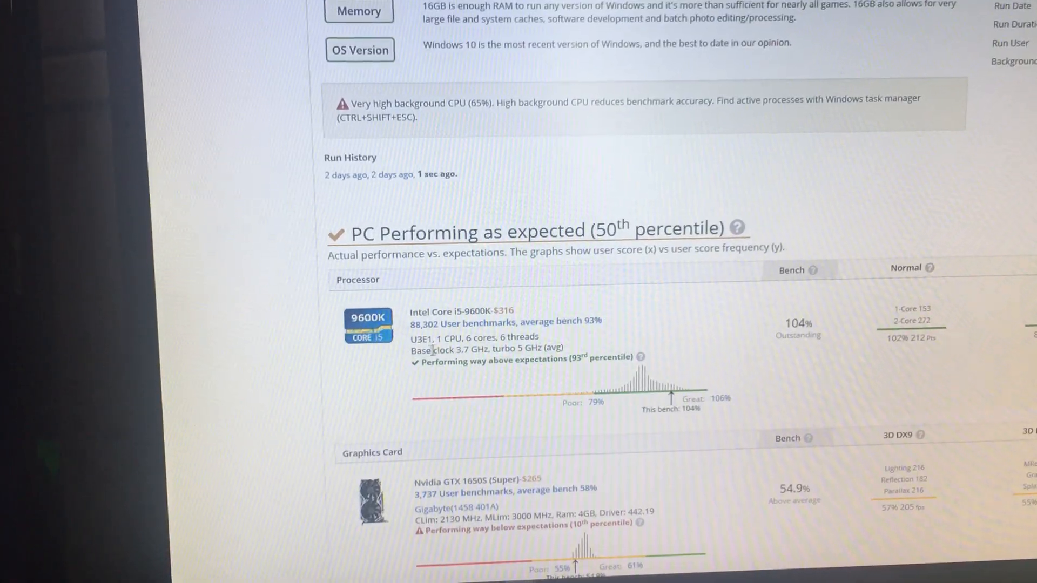
scroll(down, 3)
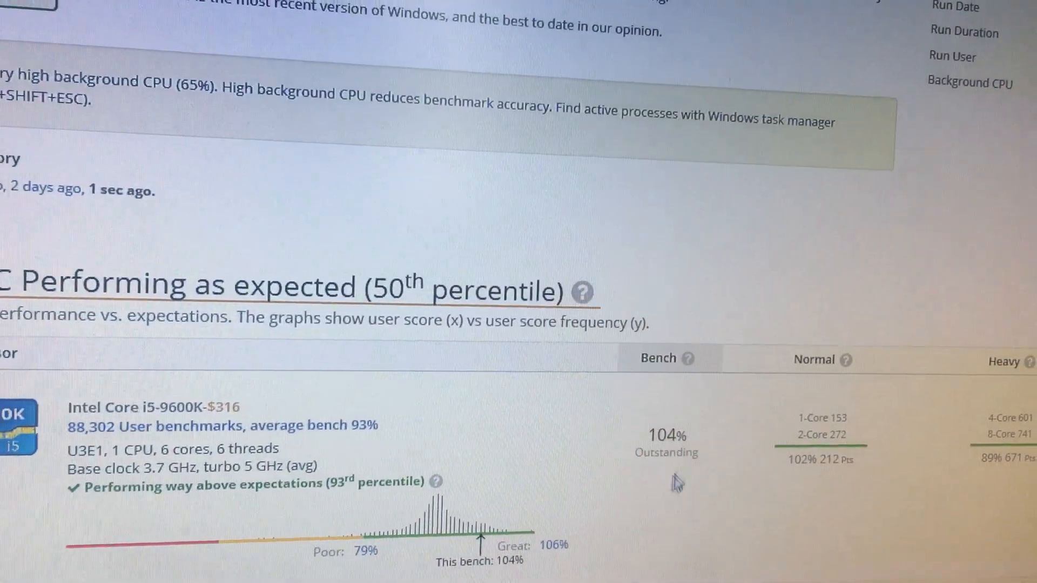
scroll(up, 3)
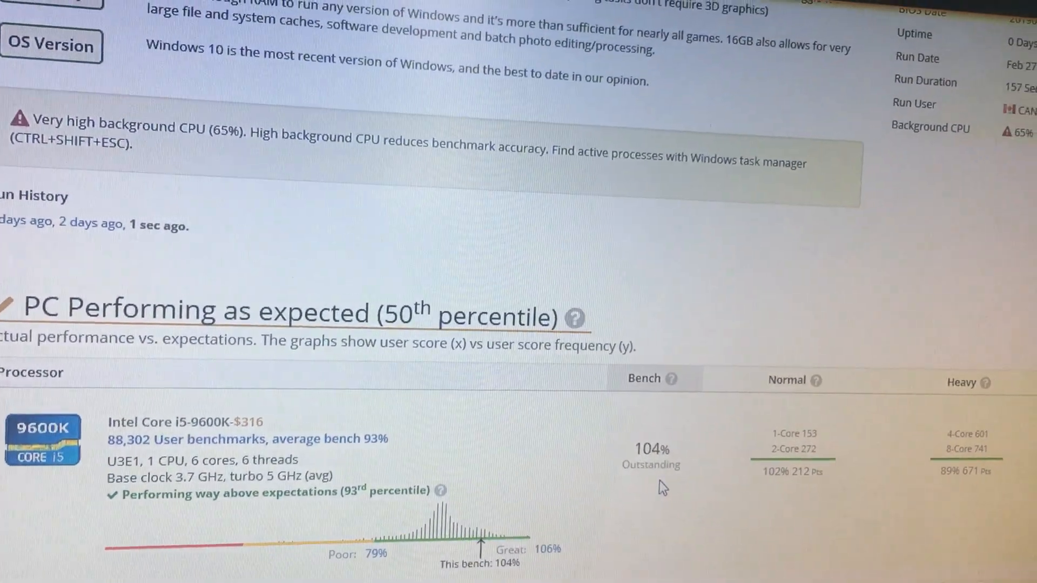
scroll(up, 3)
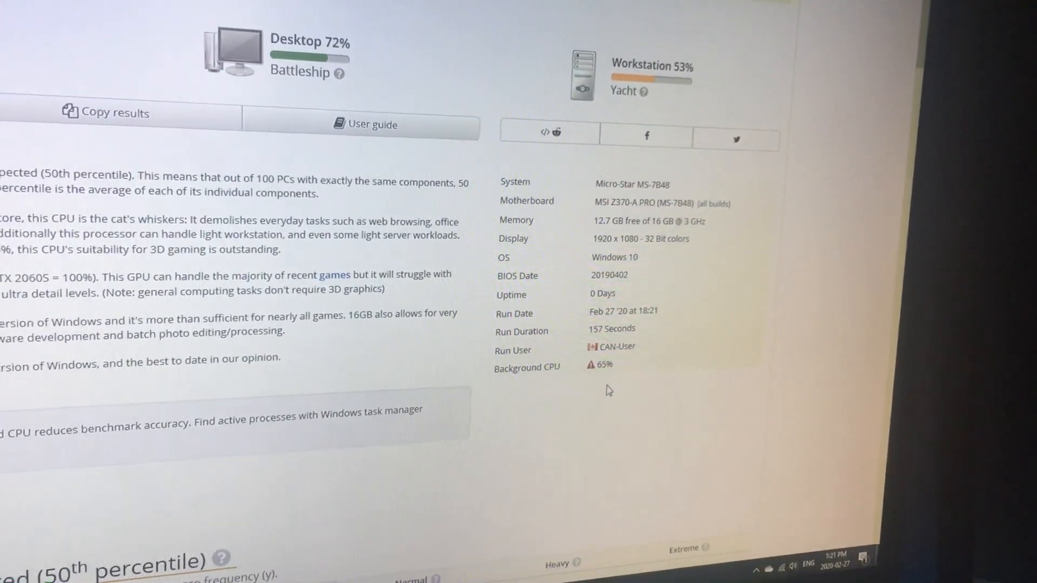
scroll(up, 3)
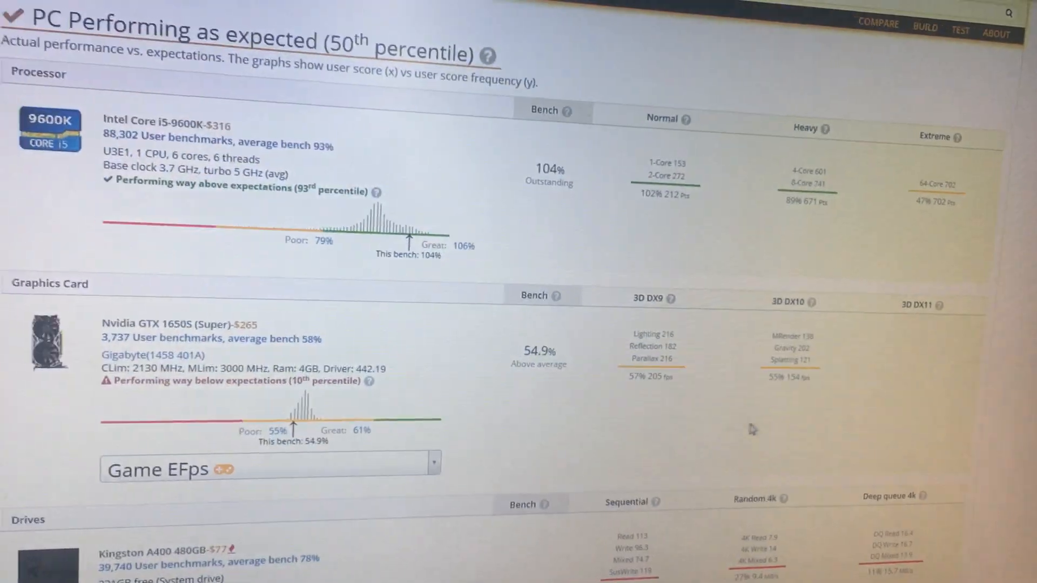
scroll(down, 3)
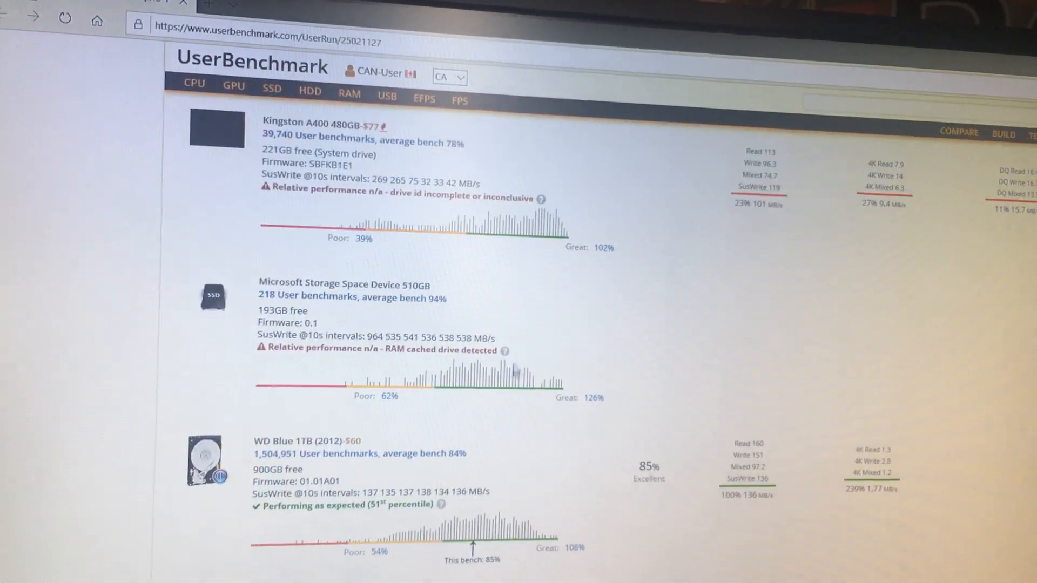
scroll(up, 3)
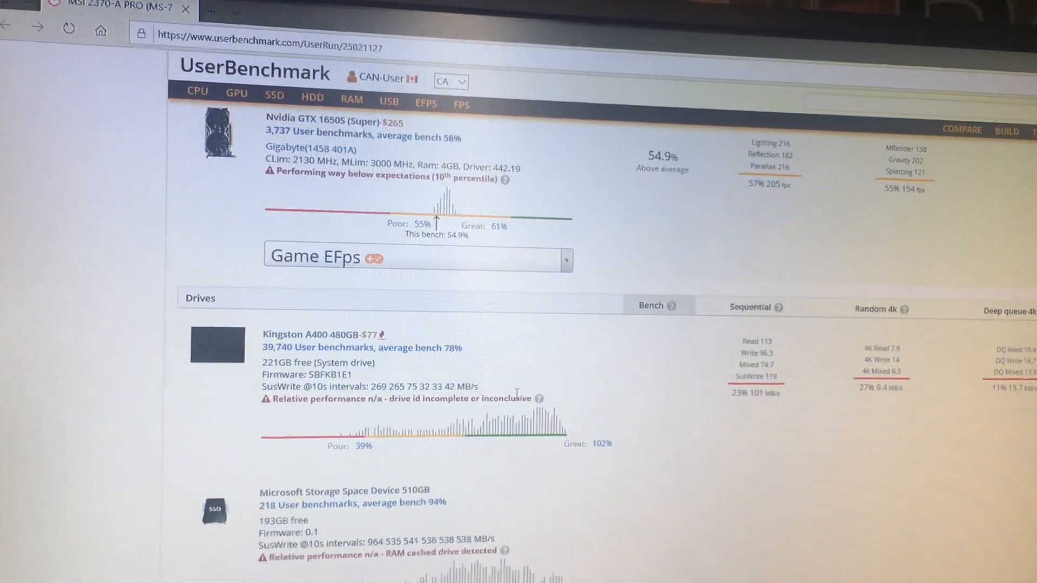
scroll(down, 3)
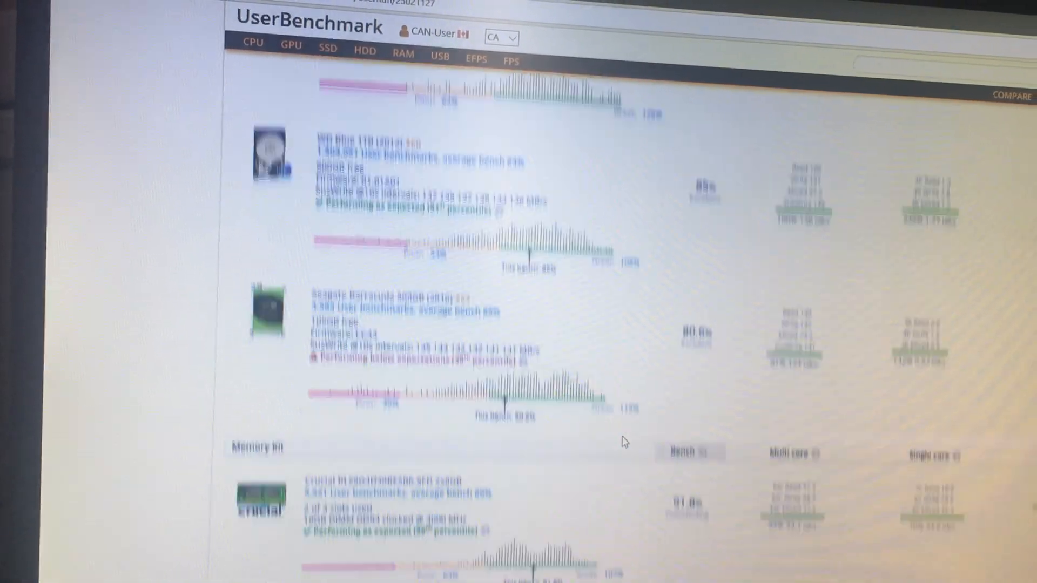
scroll(down, 3)
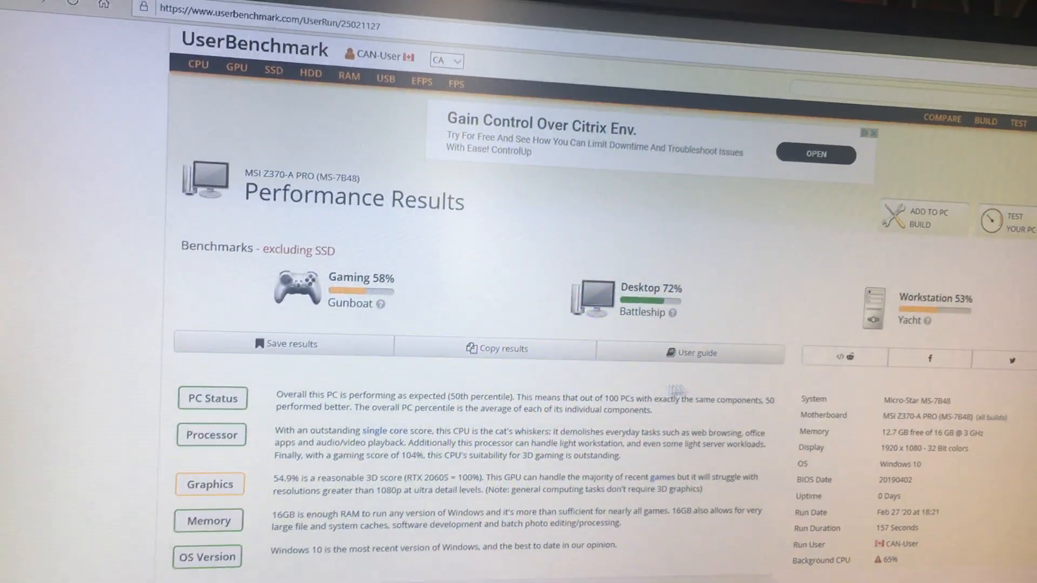
scroll(down, 3)
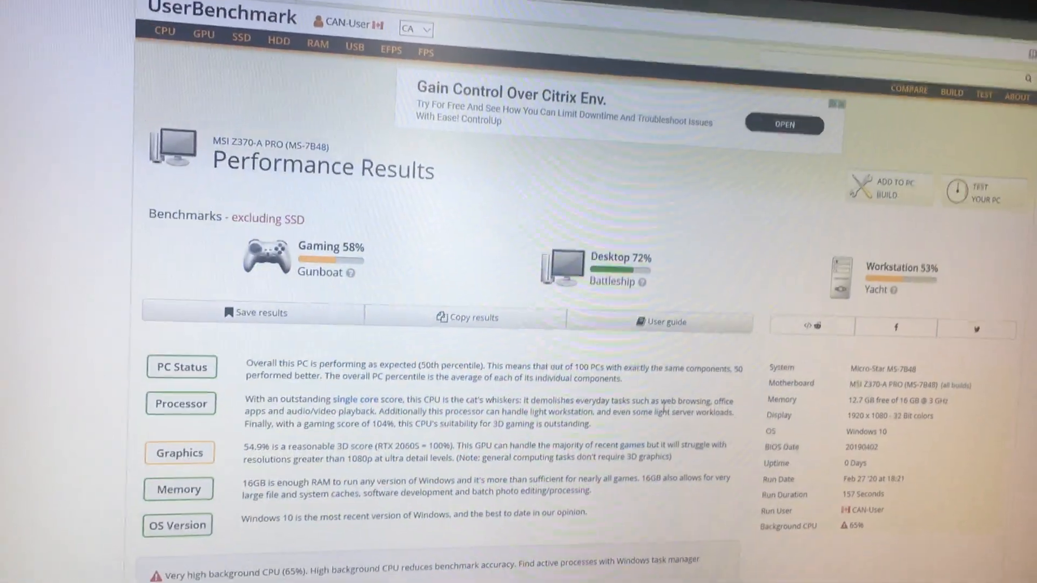
scroll(down, 3)
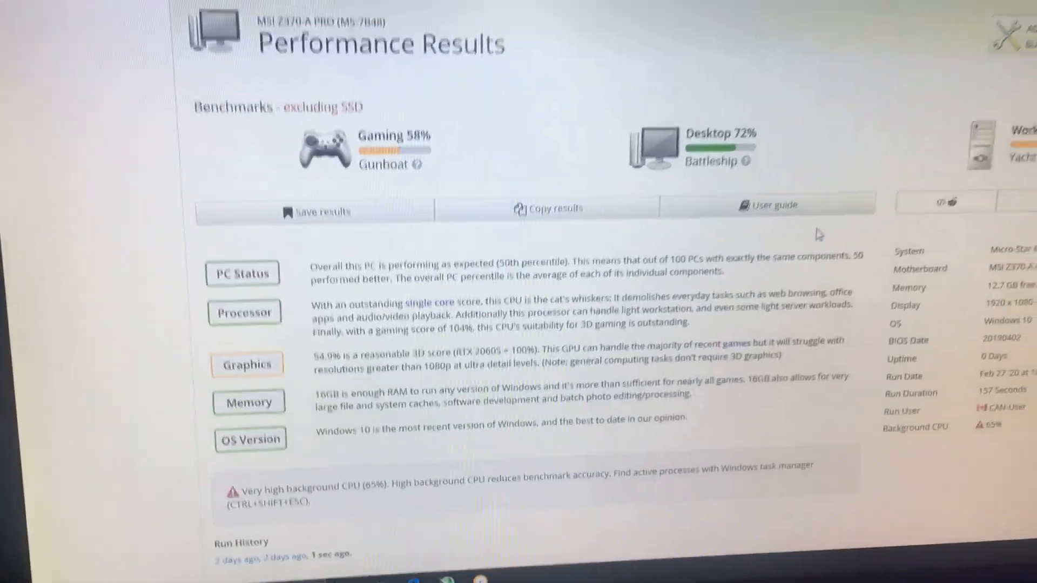
scroll(down, 3)
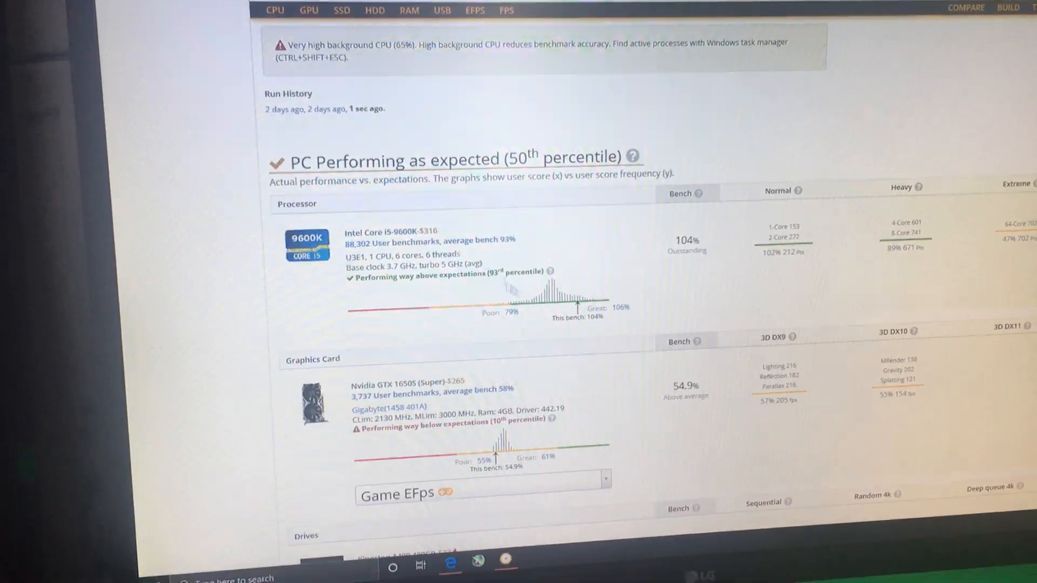